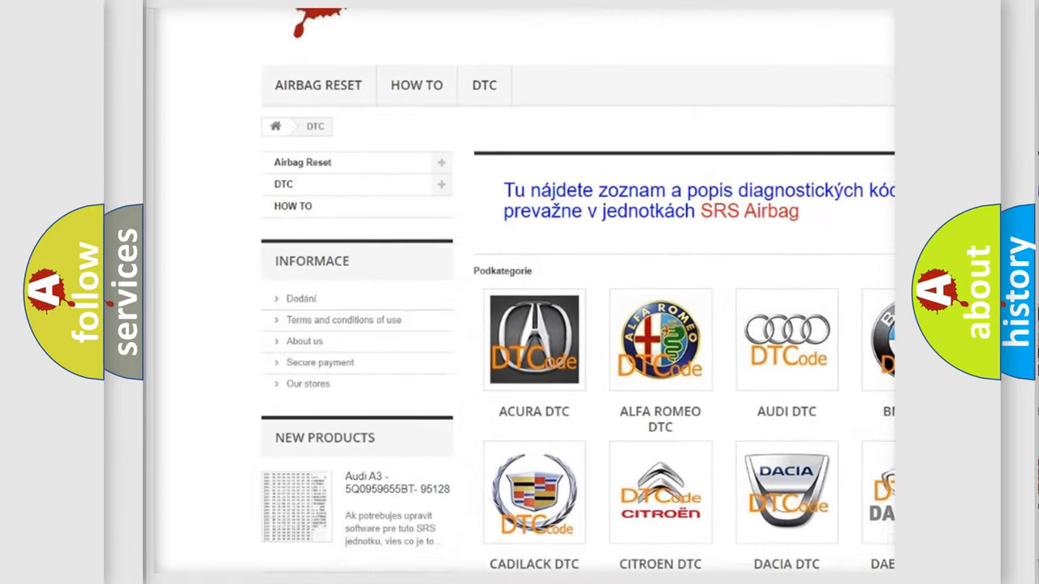
scroll(down, 3)
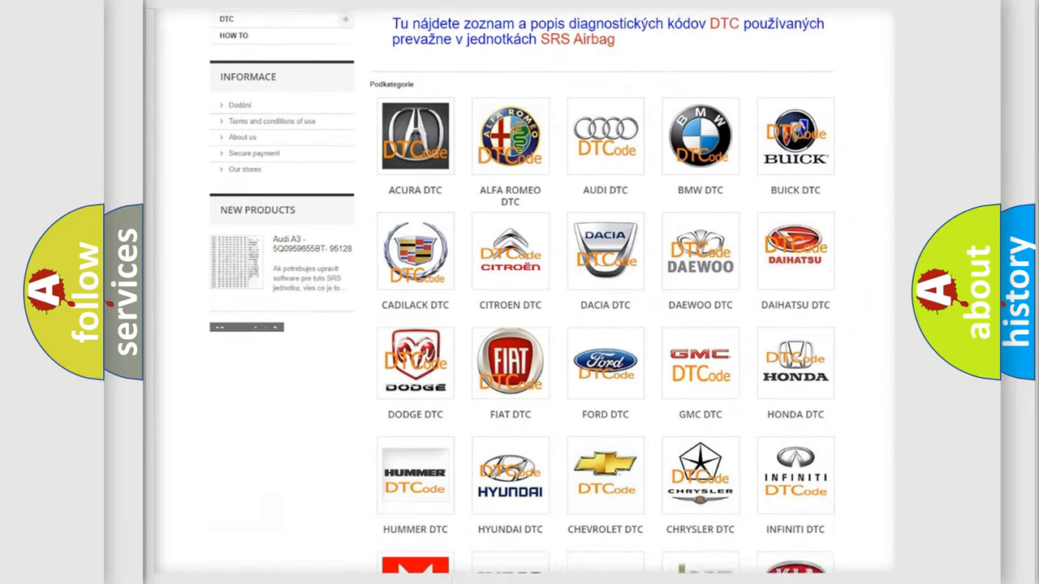
scroll(down, 3)
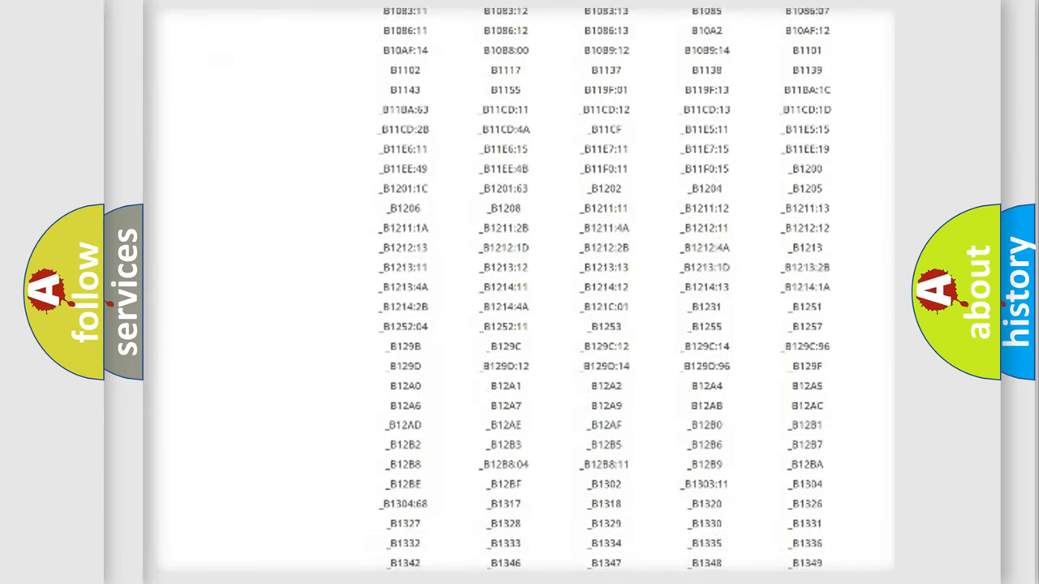
scroll(down, 3)
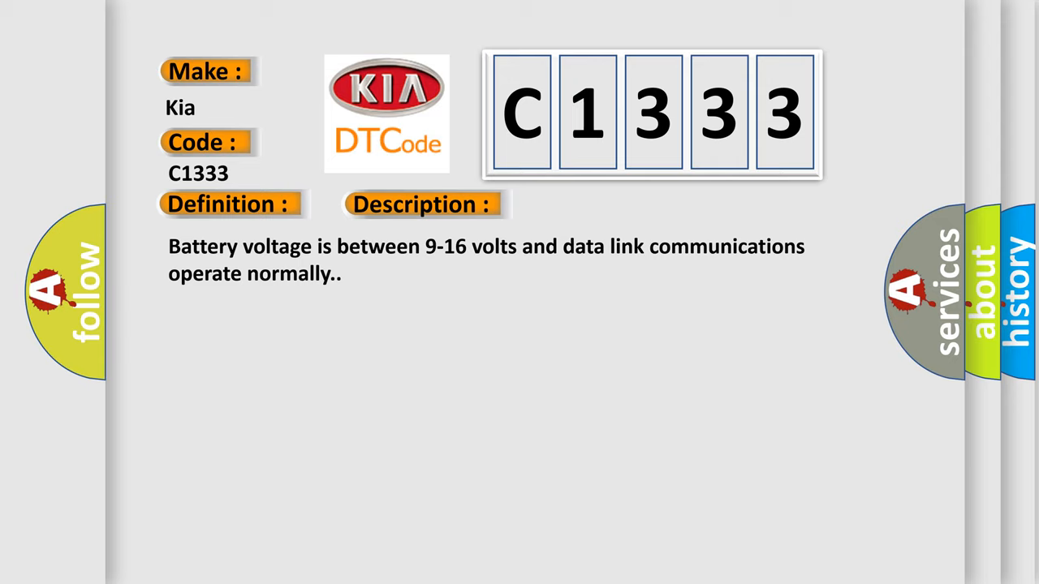
click(597, 204)
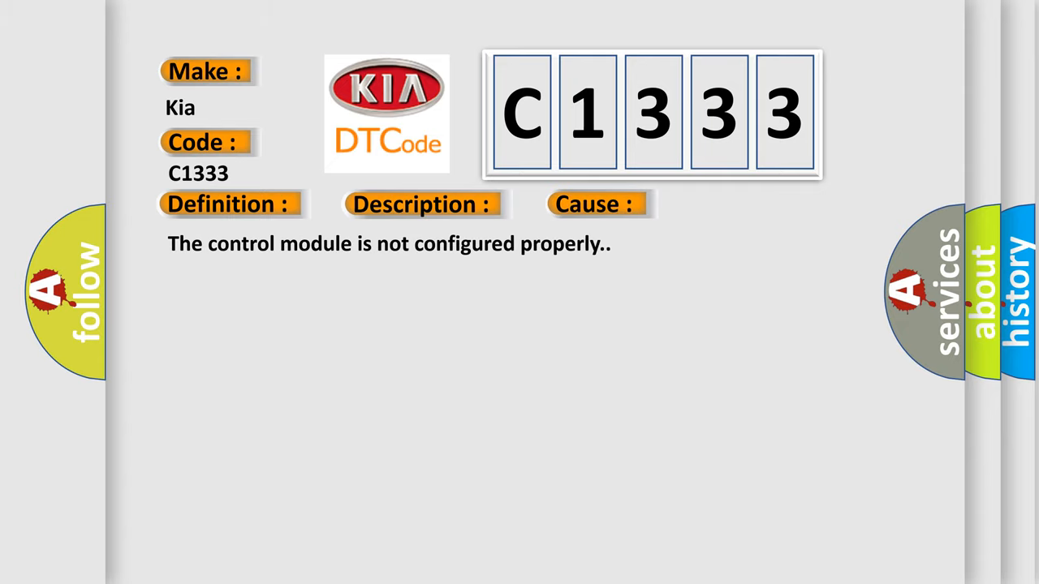